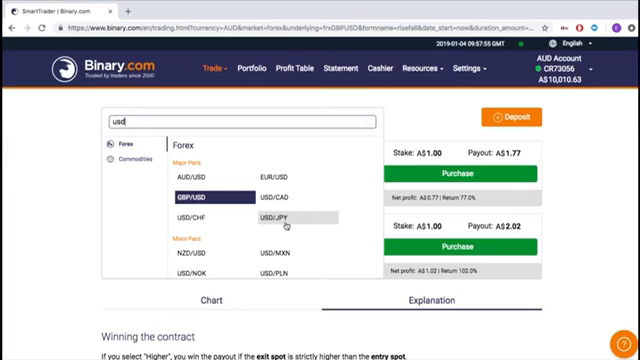
Step: Choose USD/JPY as the Rise/Fall underlying and edit the stake amount to 00
left_click(291, 216)
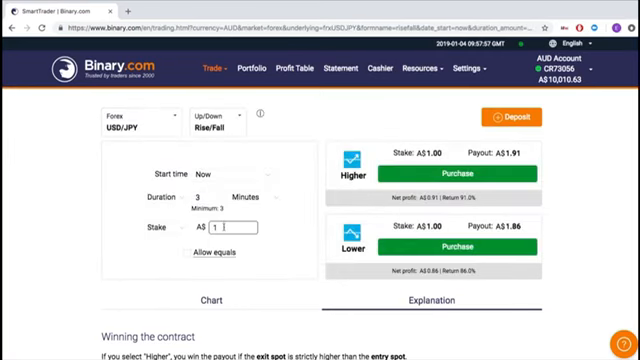
type("00")
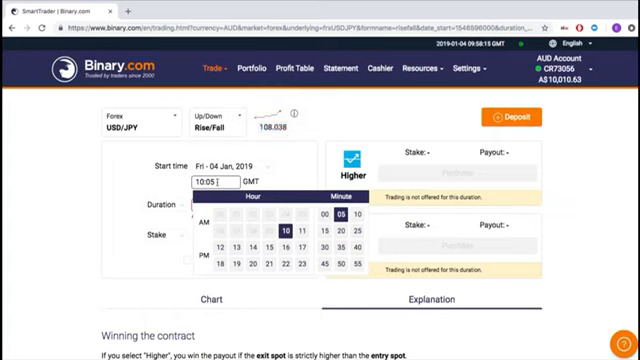
Step: Pick the 13:30 GMT forward start, purchase the Higher contract, and view its details
left_click(209, 245)
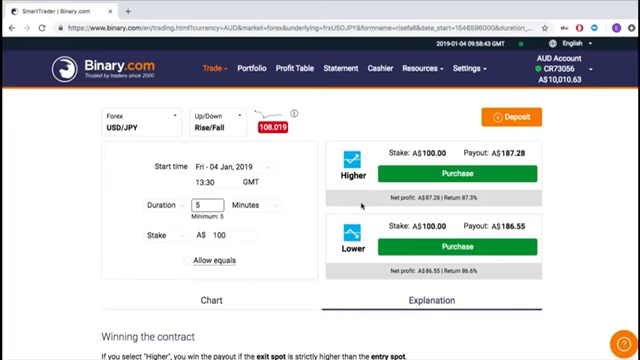
mouse_move(469, 174)
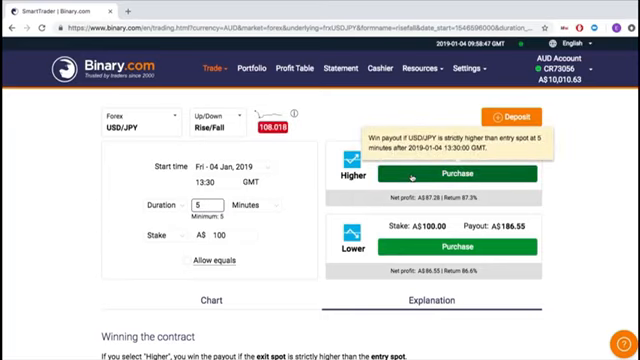
left_click(444, 173)
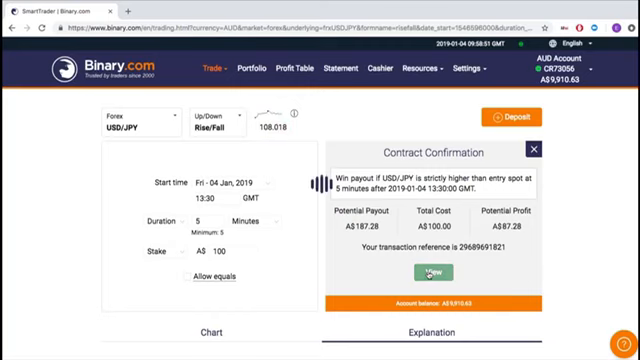
left_click(464, 275)
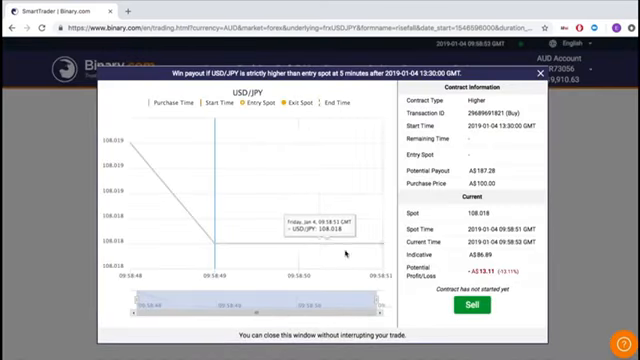